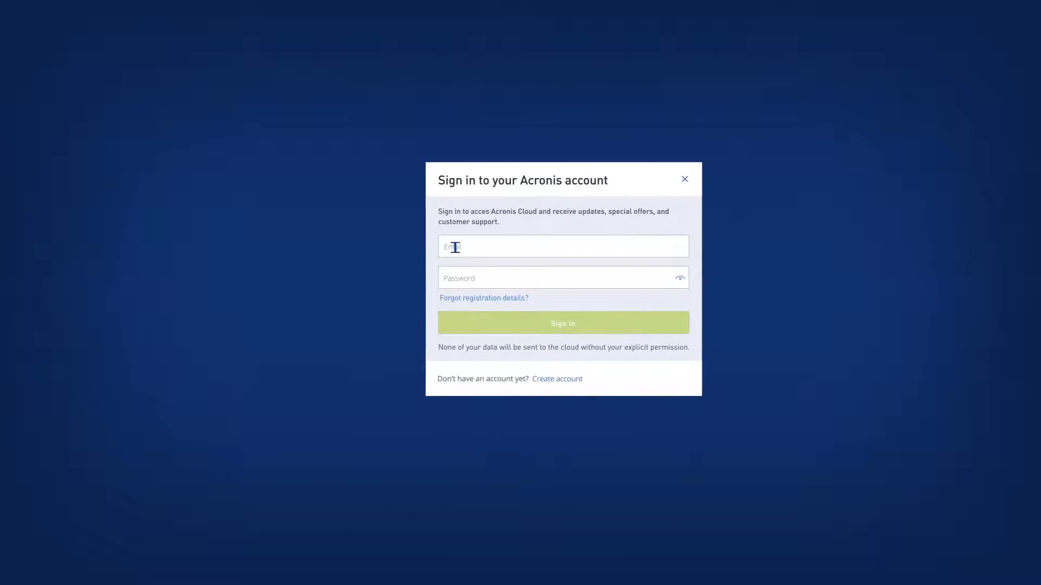
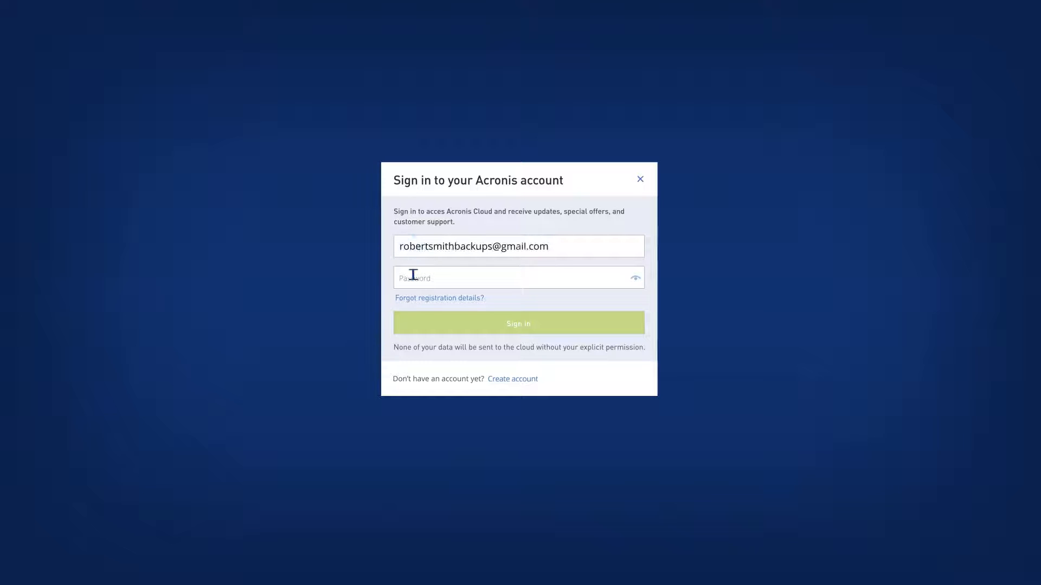
type("password")
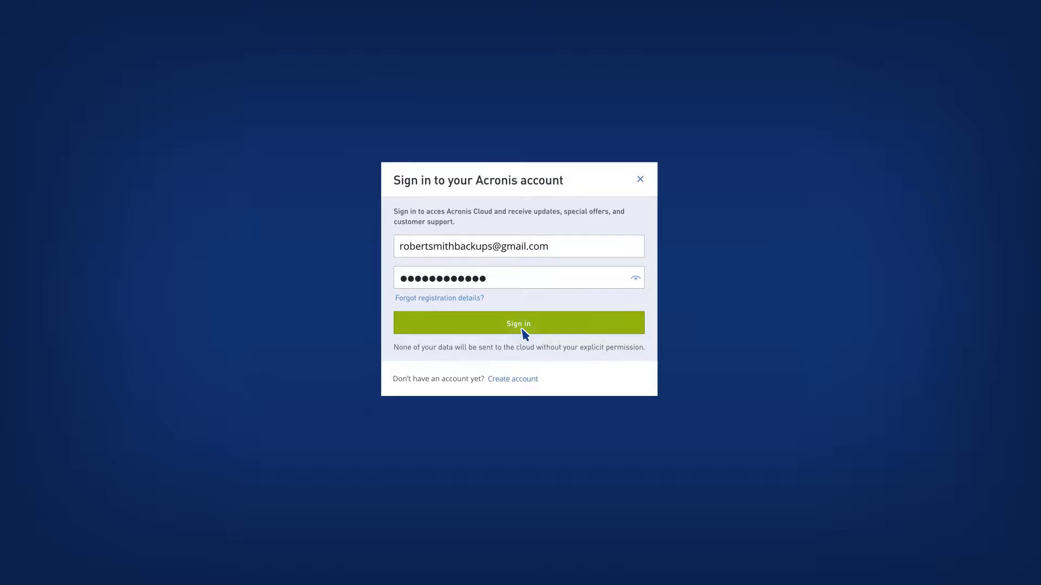
left_click(518, 324)
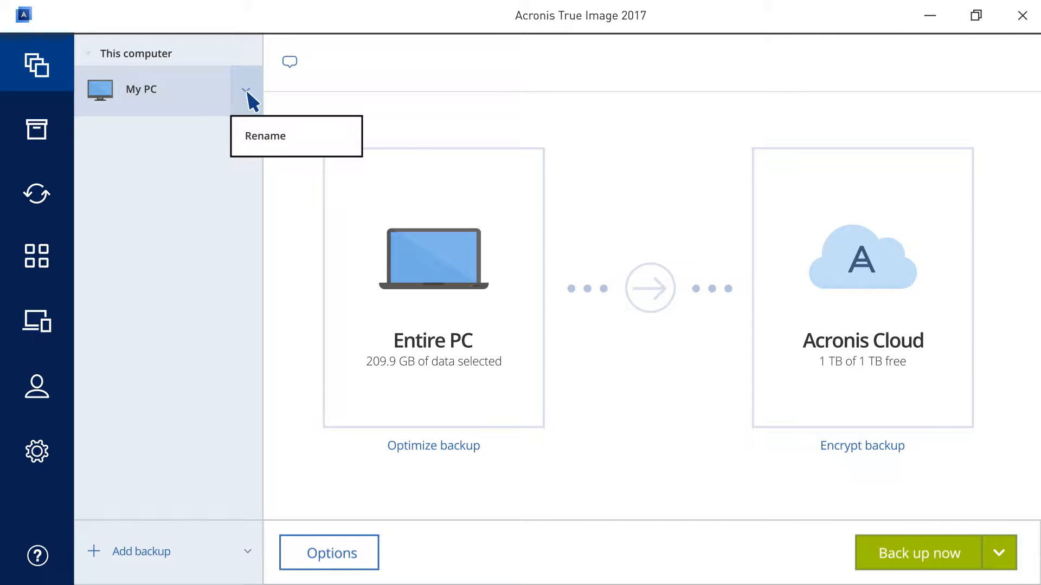
Step: Rename the My PC backup to 'My Docs'
left_click(266, 136)
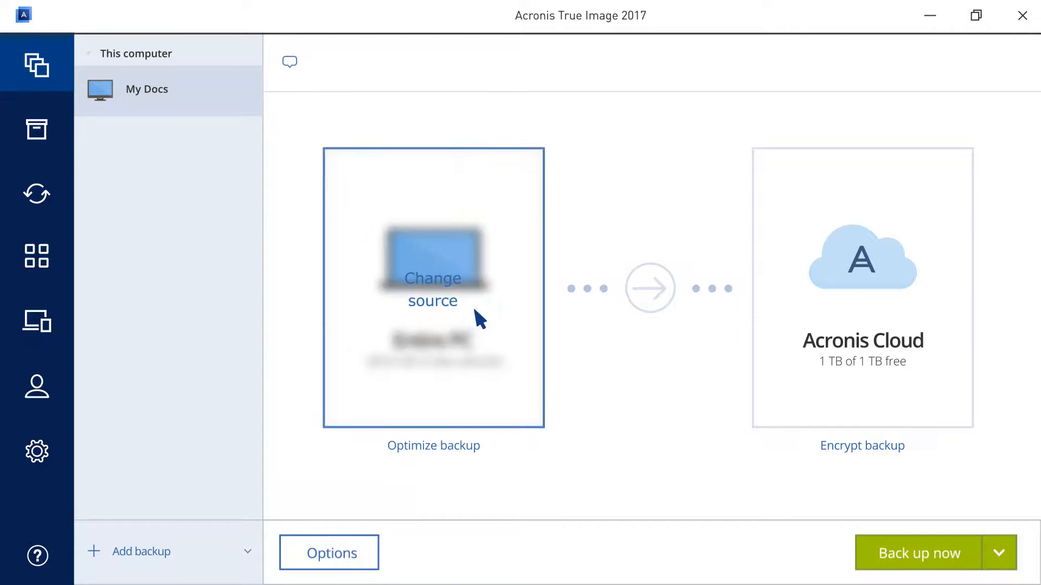
Step: Set the backup source to Documents folders 20150903–20150907, including 20150906
left_click(433, 285)
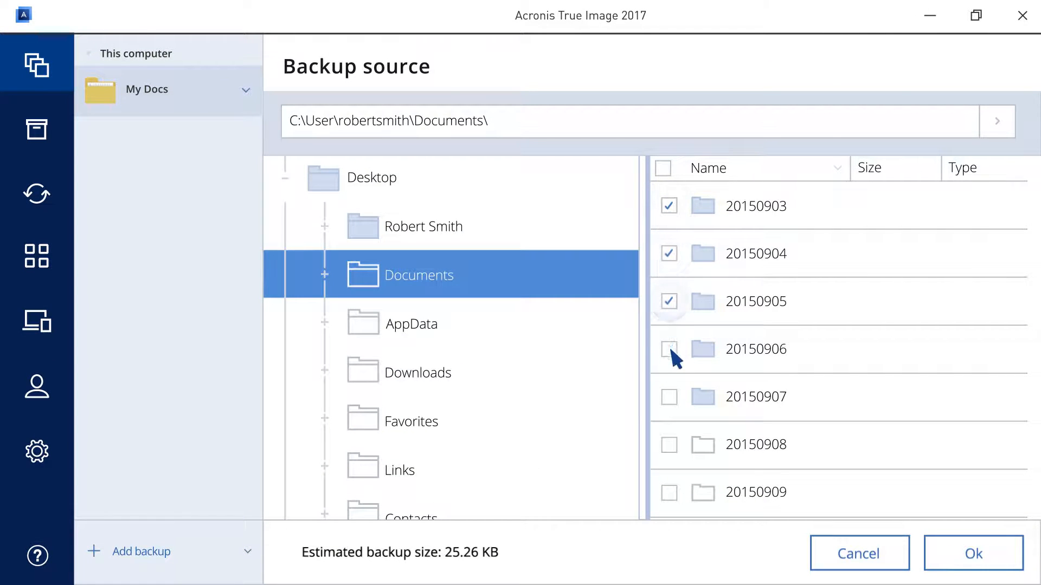
left_click(669, 349)
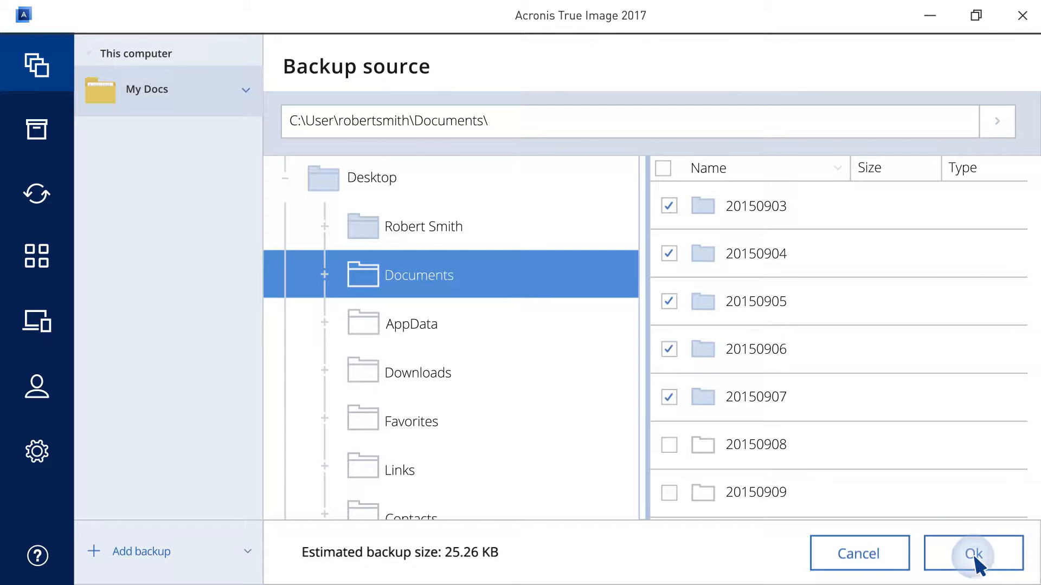
left_click(974, 553)
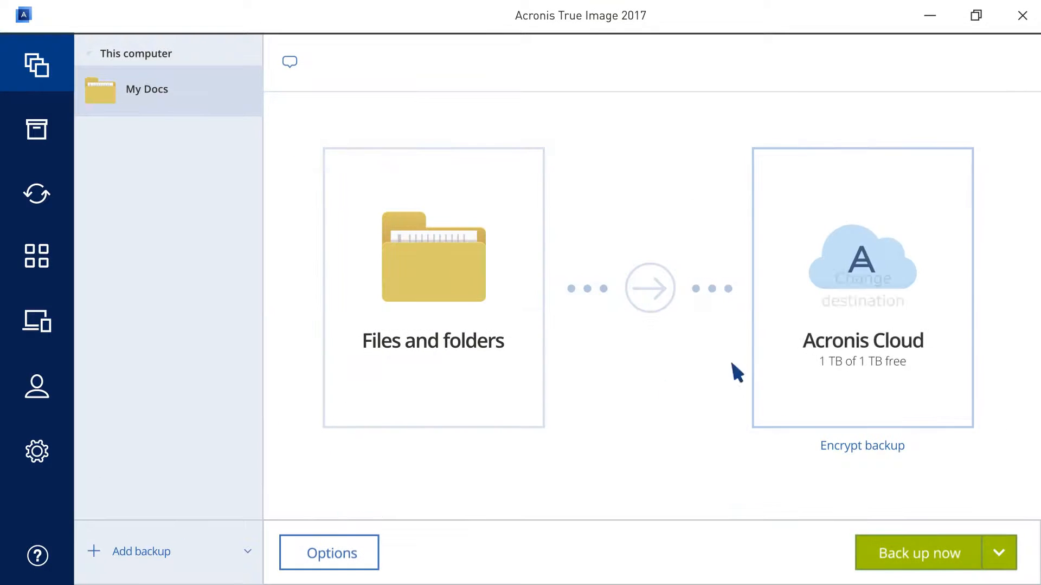
mouse_move(875, 325)
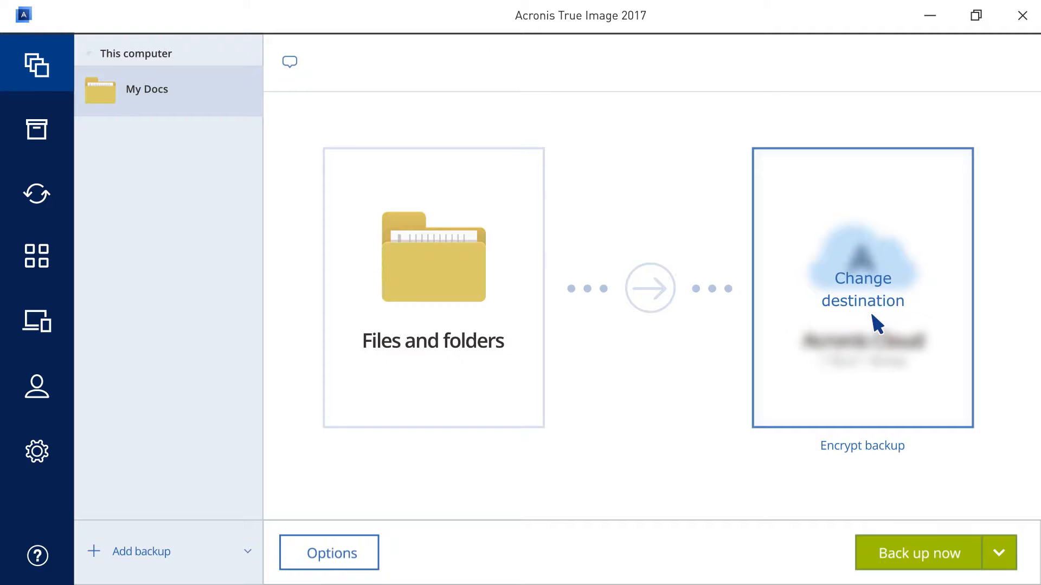
Step: Set the backup destination to USB volume New Volume (D:) instead of Acronis Cloud
left_click(862, 289)
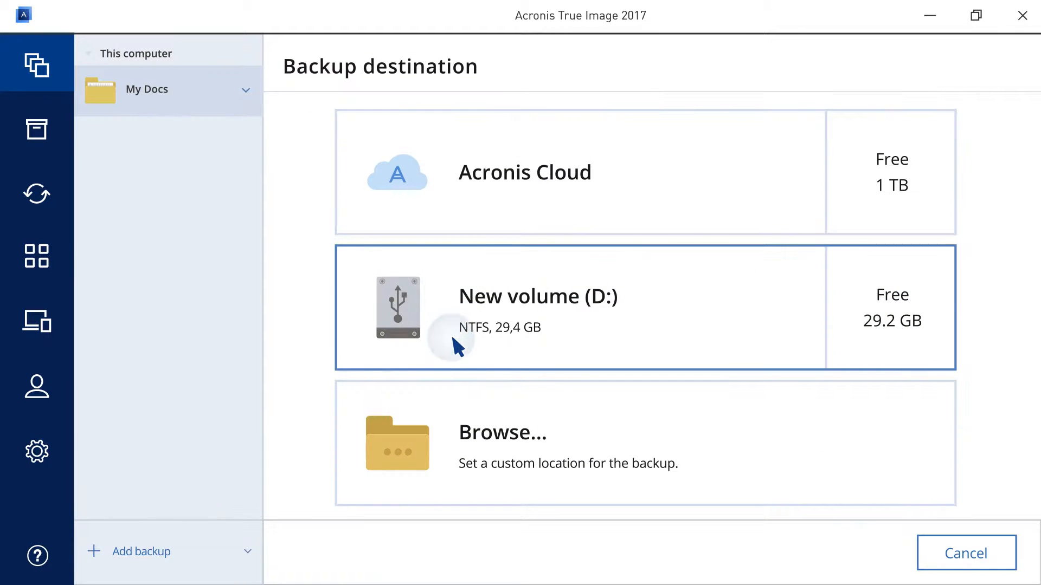
left_click(538, 297)
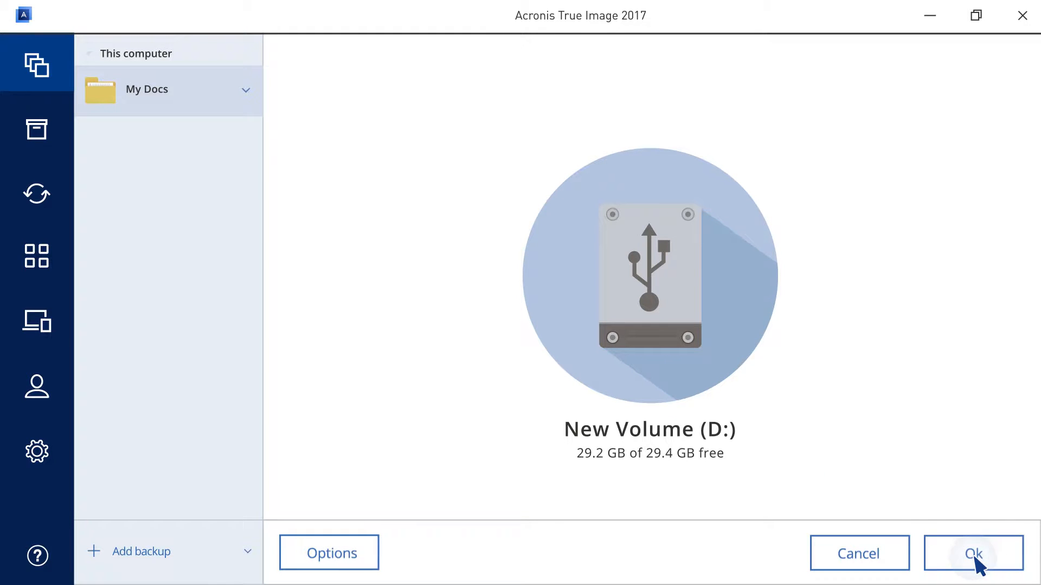
left_click(974, 553)
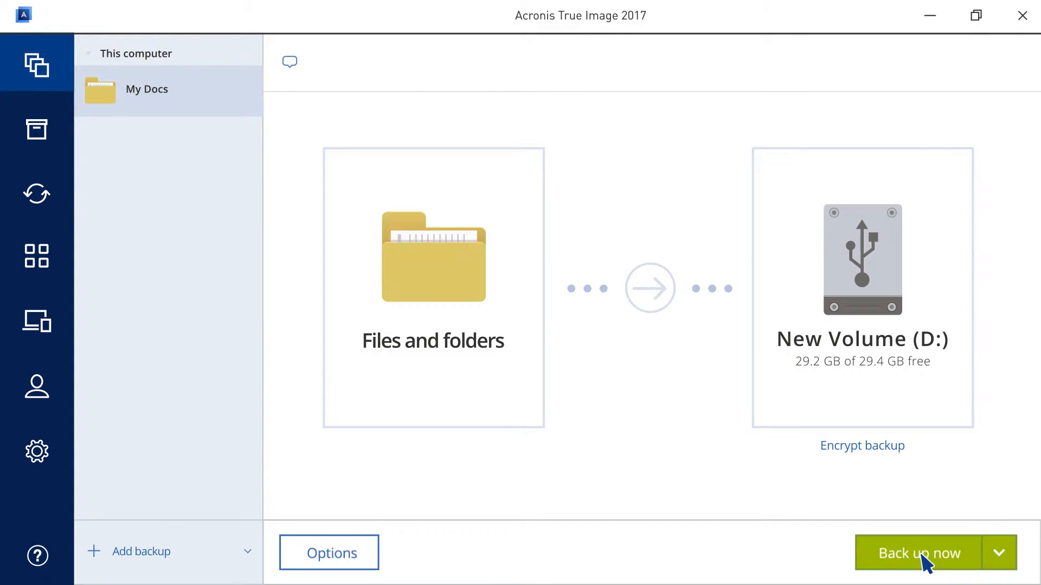
Step: Run the My Docs backup now so it completes to D:
left_click(919, 552)
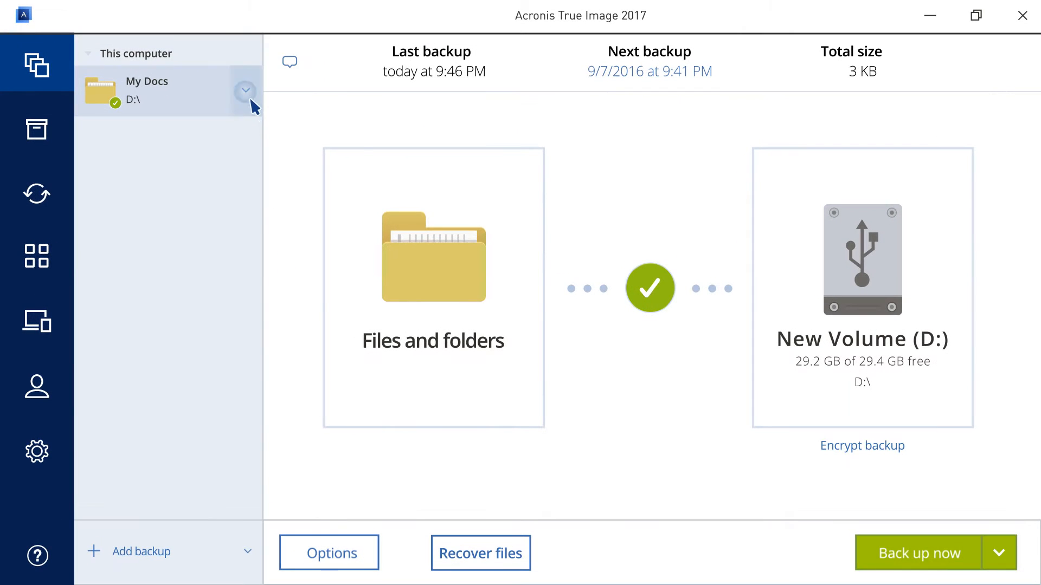